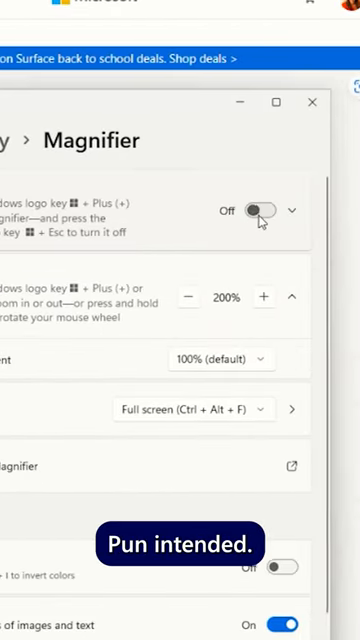
- Turn Magnifier on and enable Invert colors on the Magnifier settings page
{"action": "left_click", "coordinate": [262, 210]}
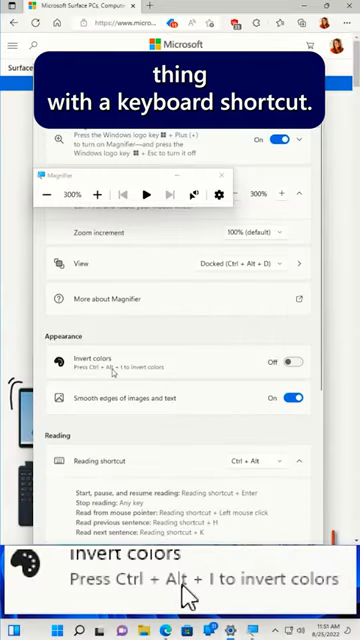
{"action": "left_click", "coordinate": [296, 362]}
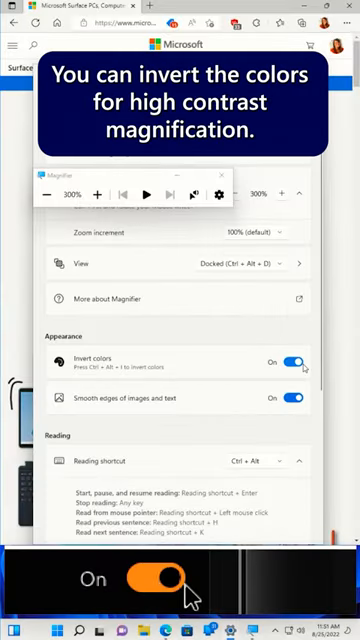